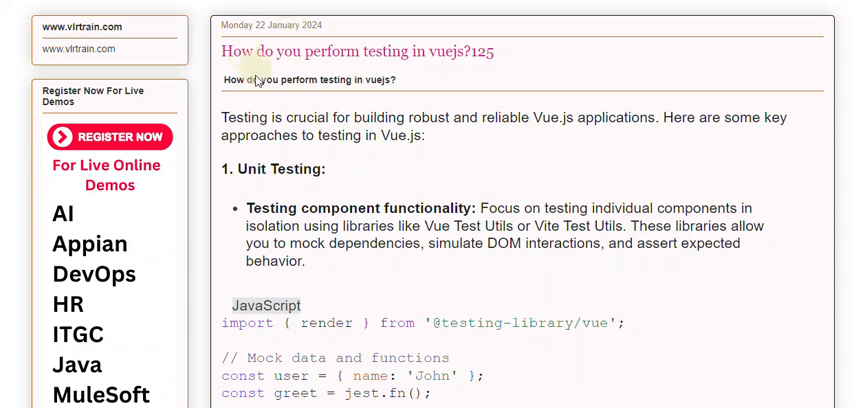
pyautogui.moveTo(240, 135)
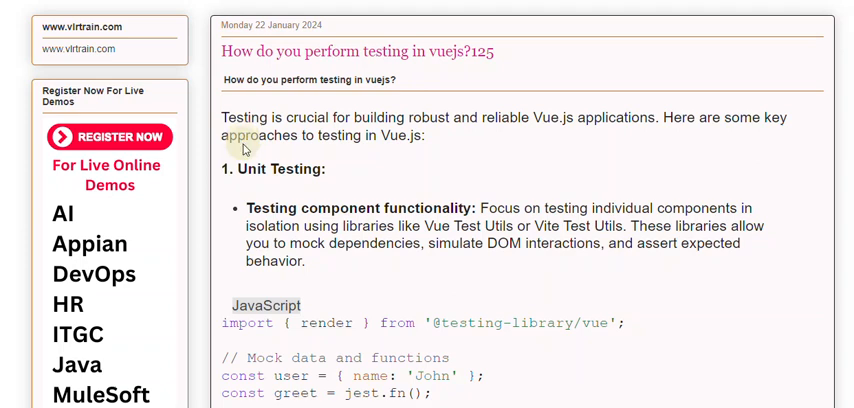
pyautogui.moveTo(243, 149)
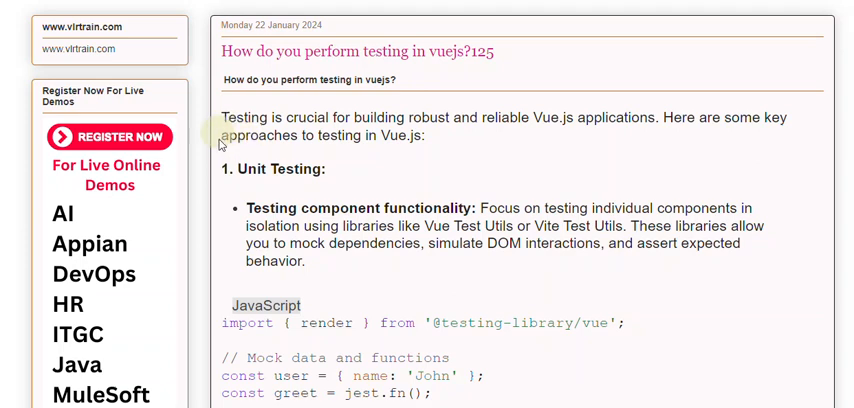
pyautogui.moveTo(240, 187)
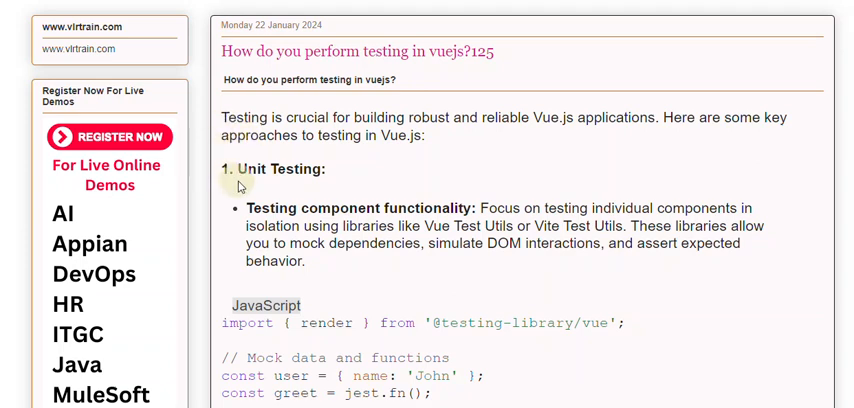
pyautogui.moveTo(250, 205)
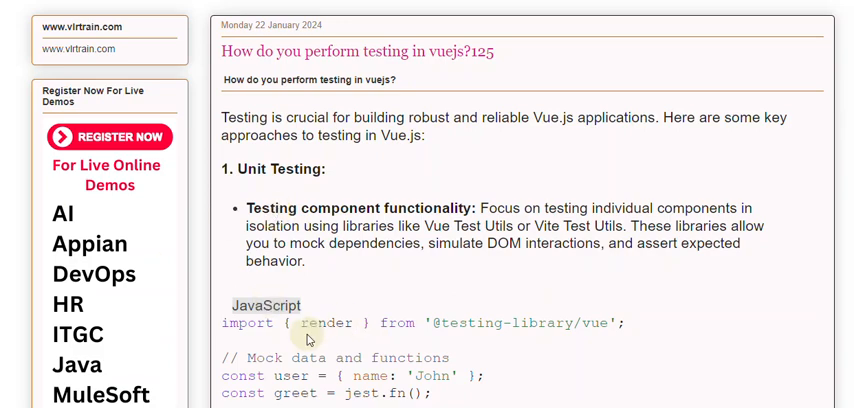
pyautogui.scroll(-3)
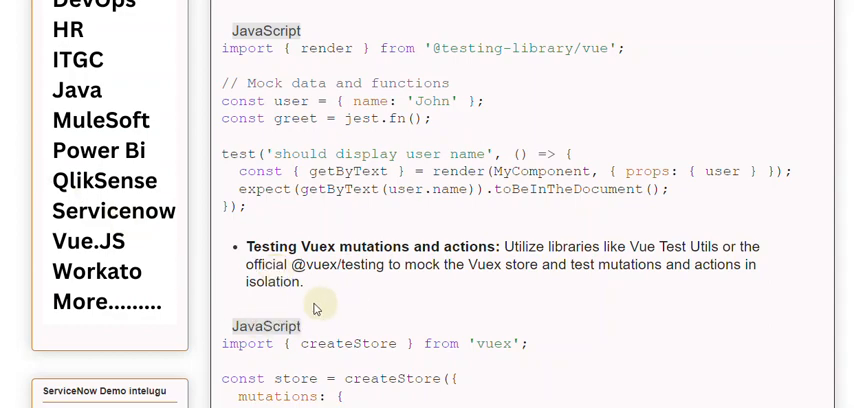
pyautogui.scroll(-3)
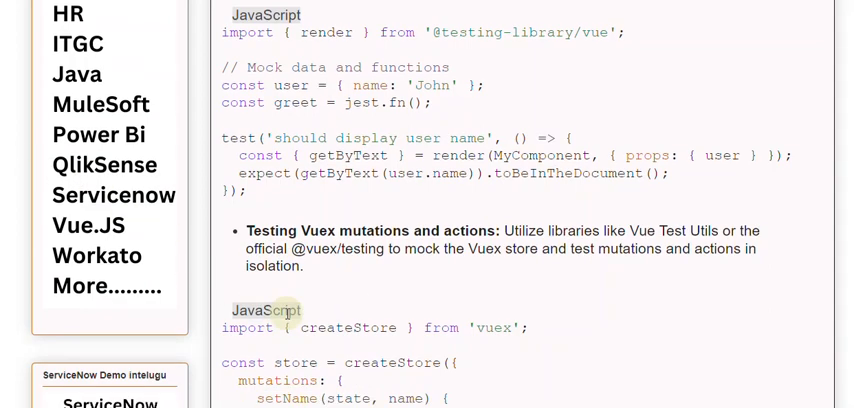
pyautogui.scroll(-3)
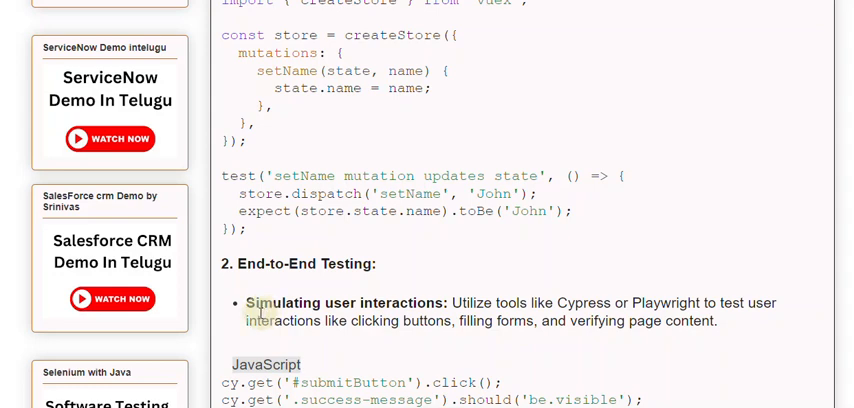
pyautogui.scroll(-3)
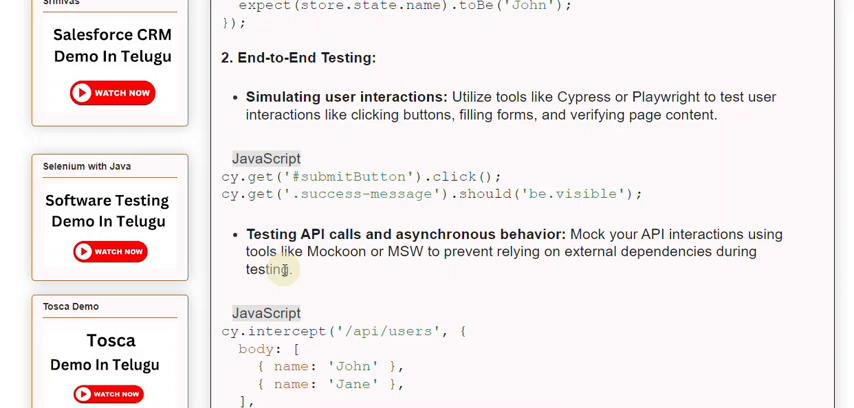
pyautogui.scroll(-3)
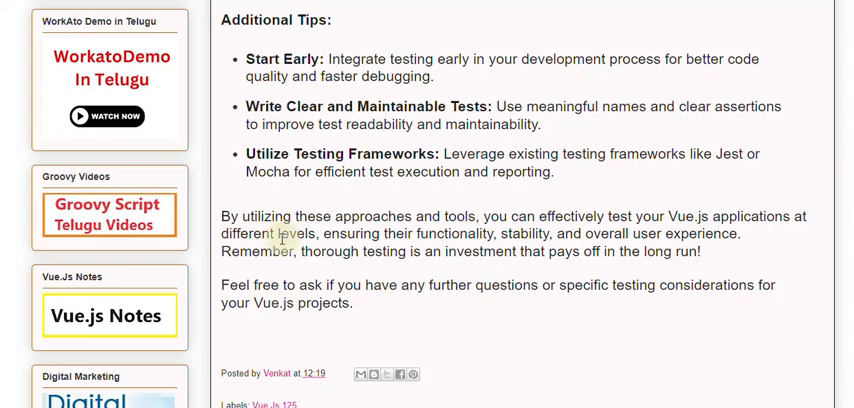
pyautogui.moveTo(280, 250)
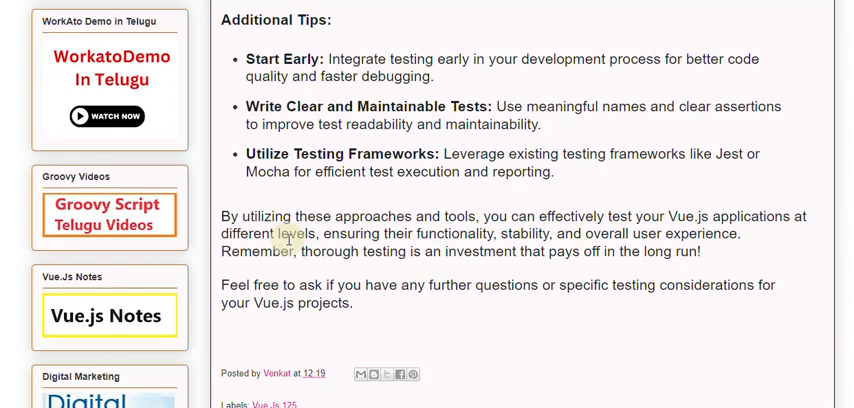
pyautogui.moveTo(287, 245)
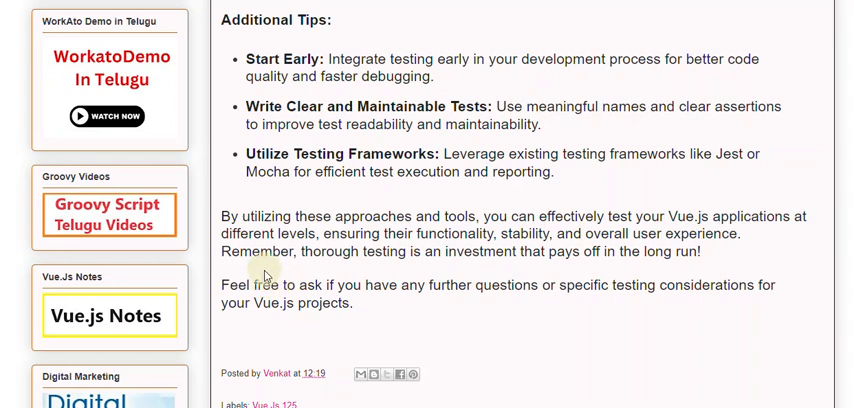
pyautogui.moveTo(262, 277)
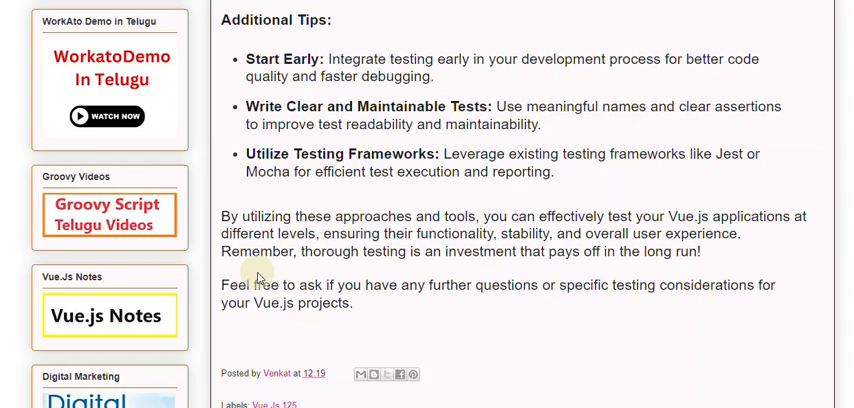